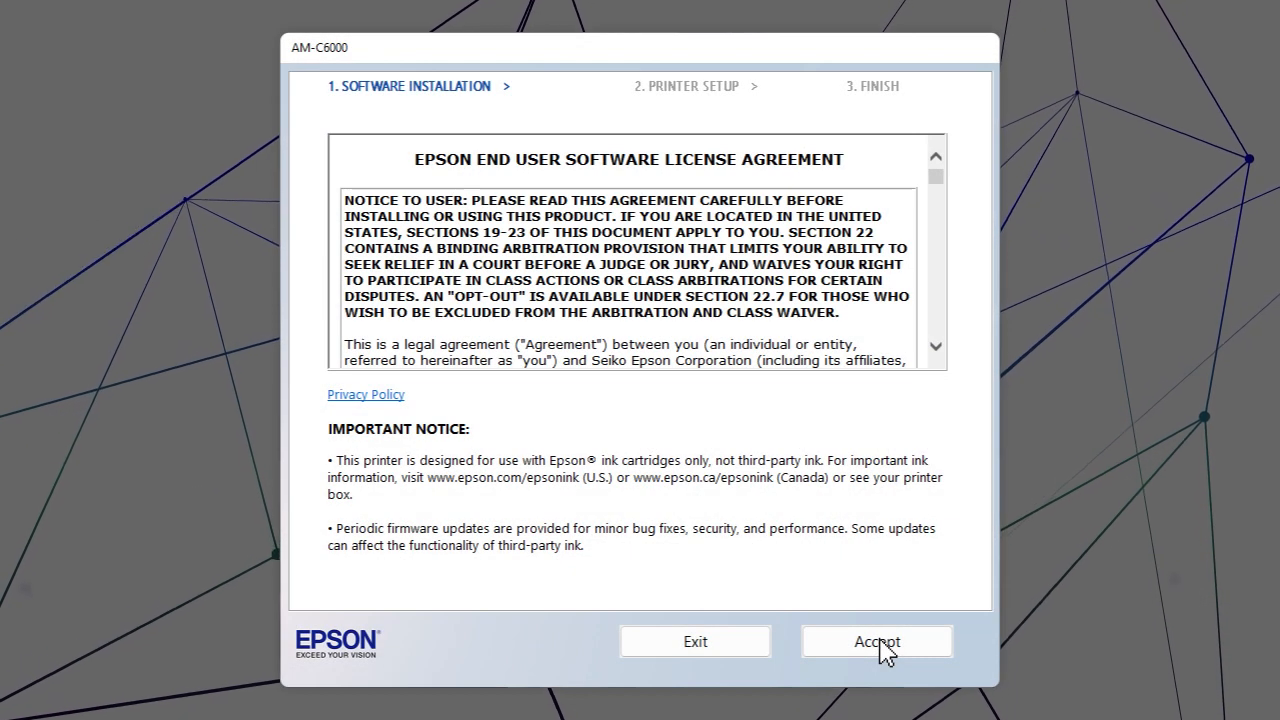
# Accept the Epson license agreement and install the selected software.
pyautogui.click(876, 641)
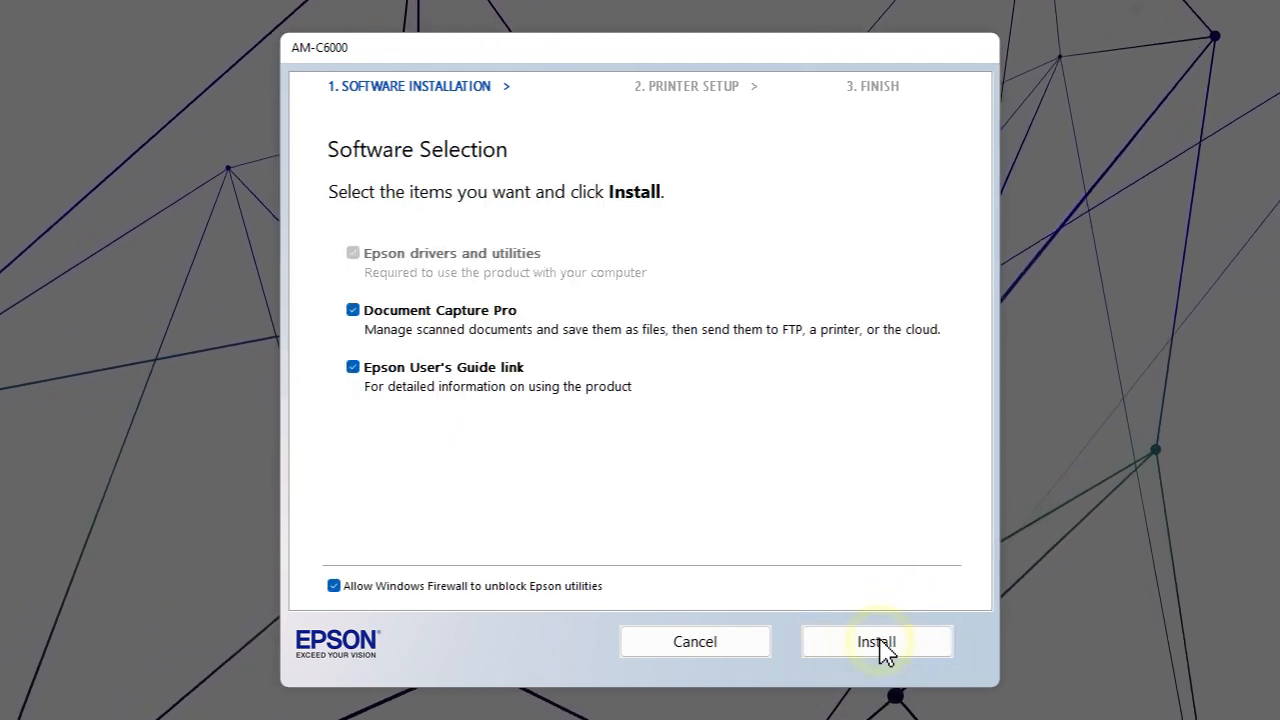
pyautogui.click(876, 641)
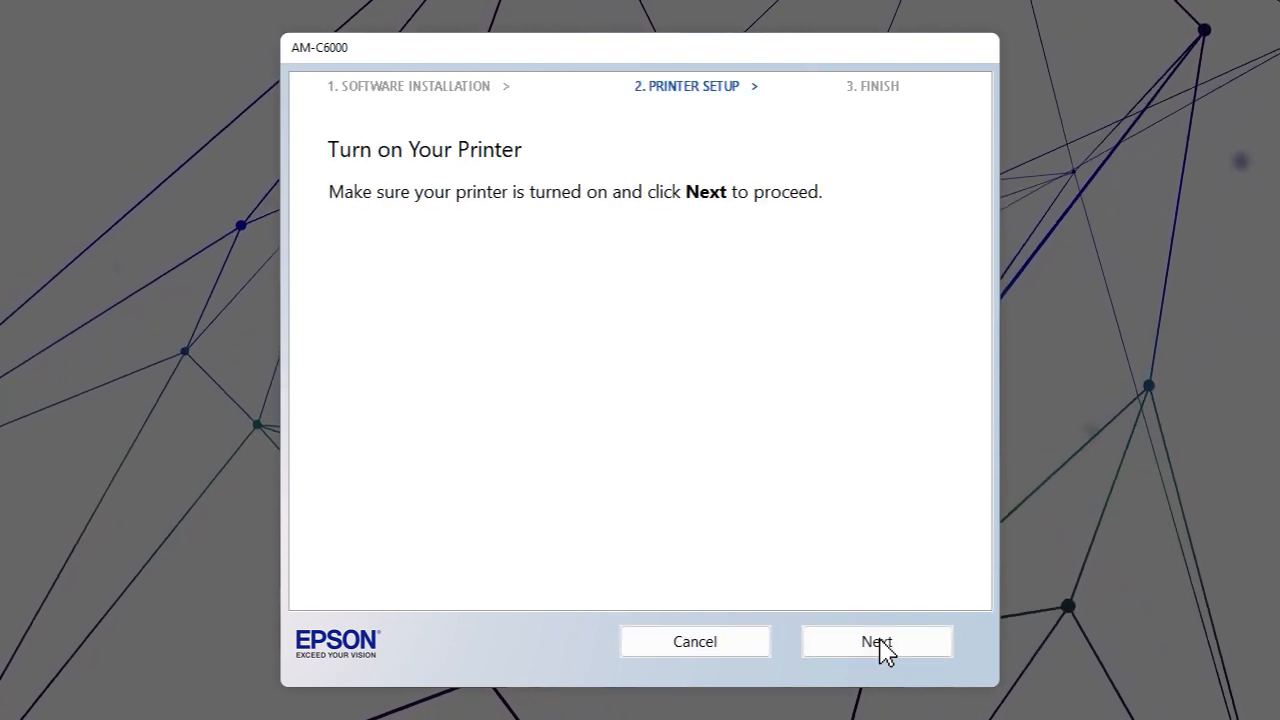
# Confirm the printer is on and continue with the detected AM-C6000 Series.
pyautogui.click(876, 641)
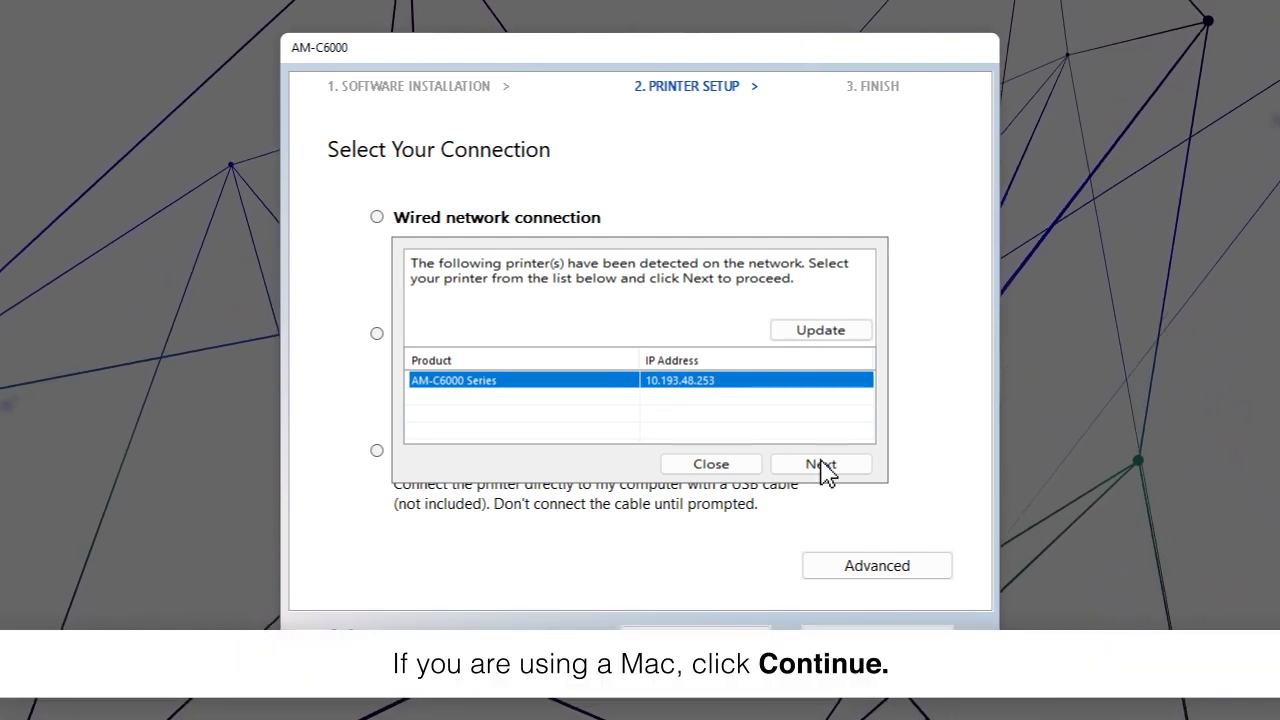
pyautogui.click(820, 463)
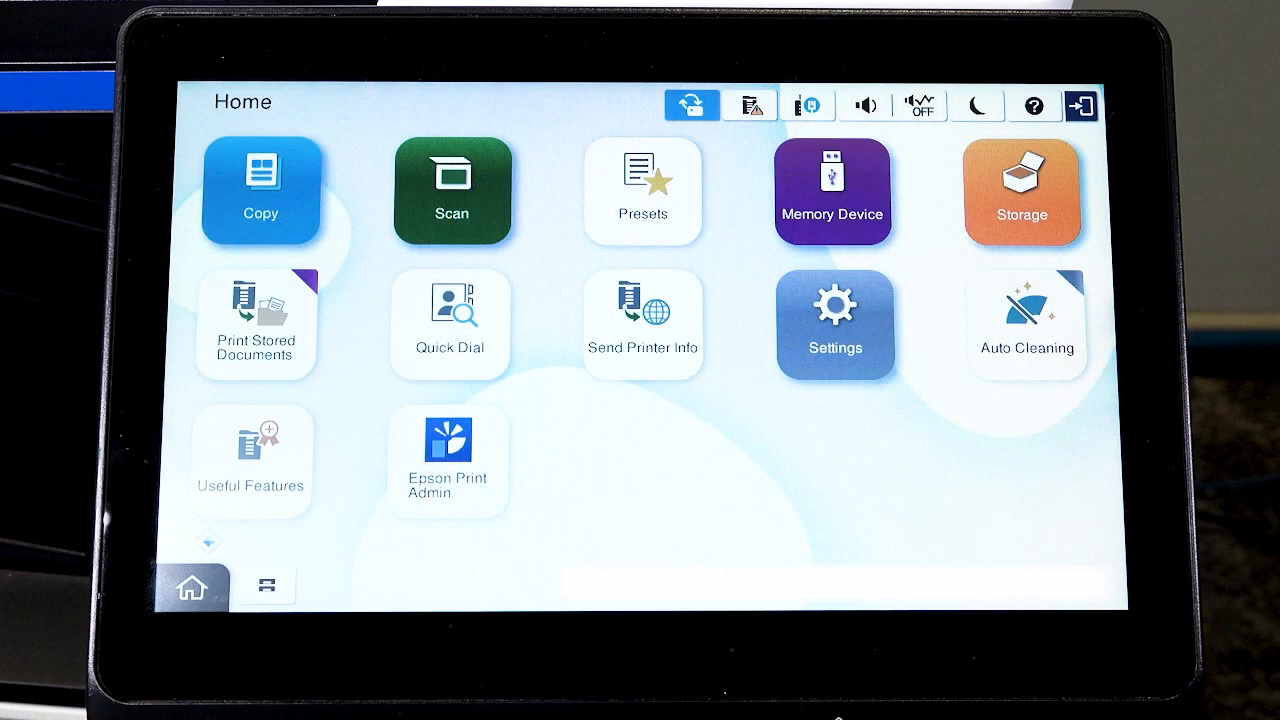
# In Network Settings > Advanced > TCP/IP, set Obtain IP Address to Manual.
pyautogui.click(834, 324)
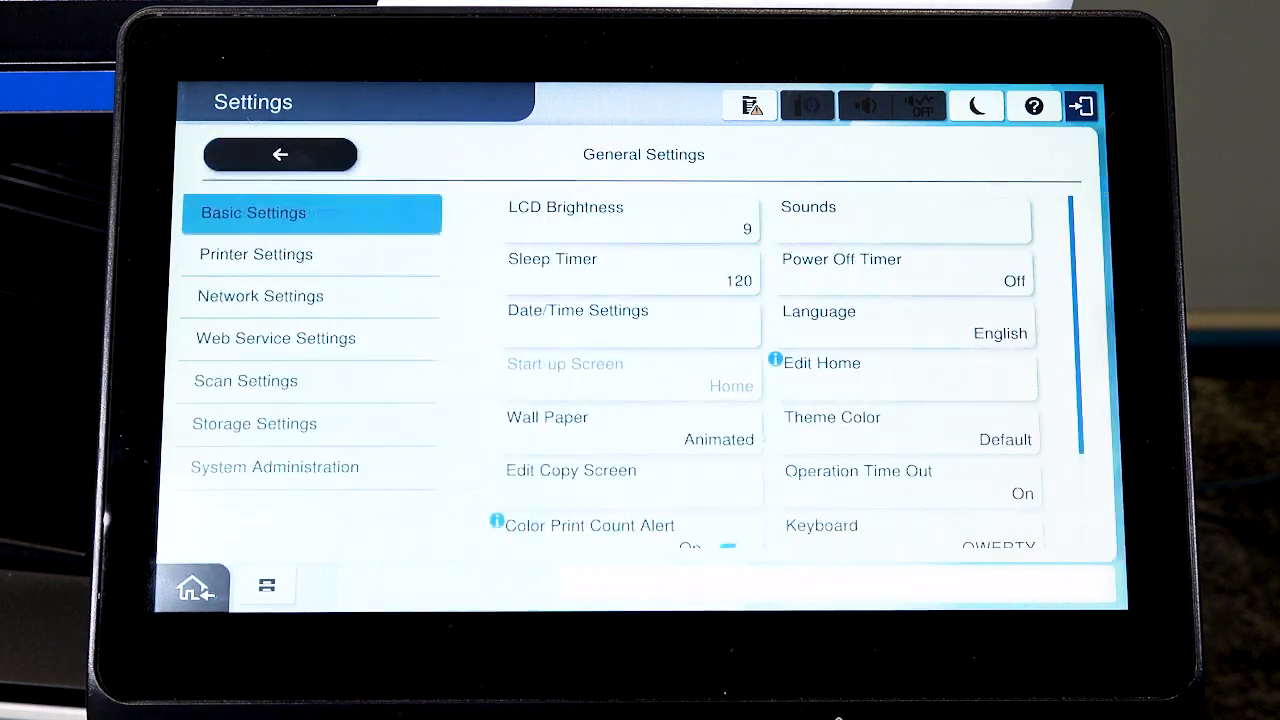
pyautogui.click(260, 296)
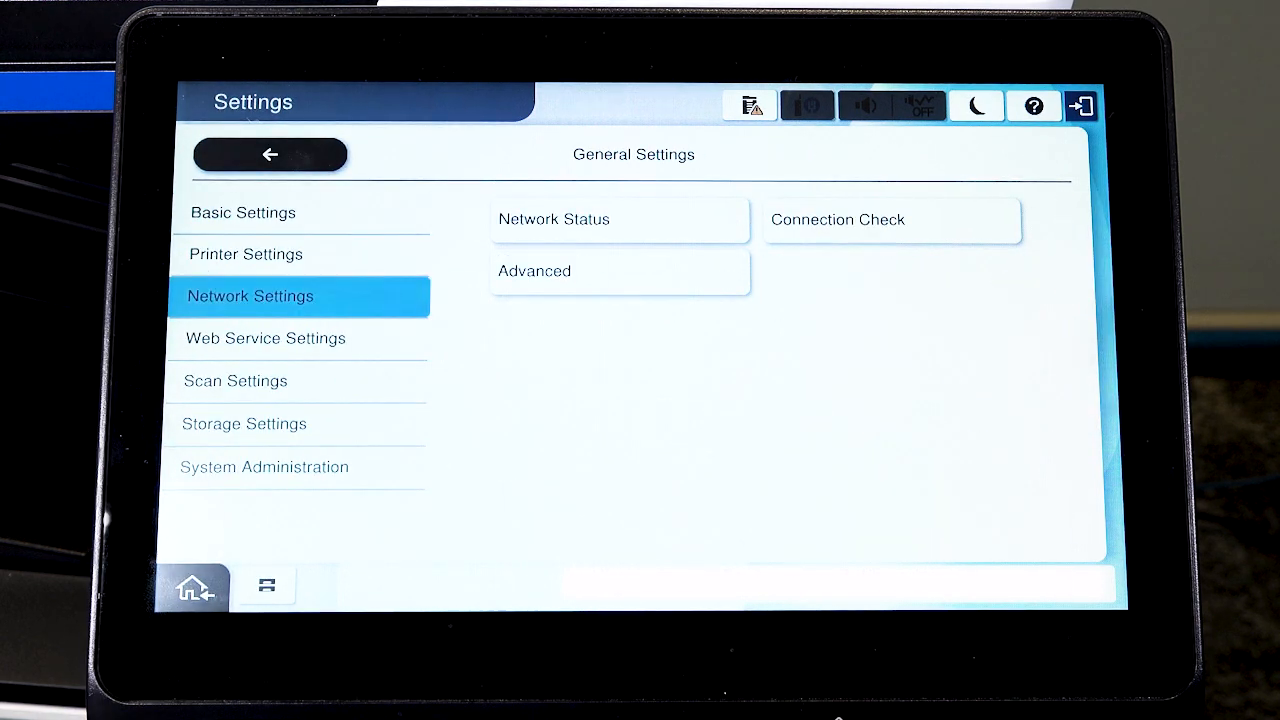
pyautogui.click(534, 270)
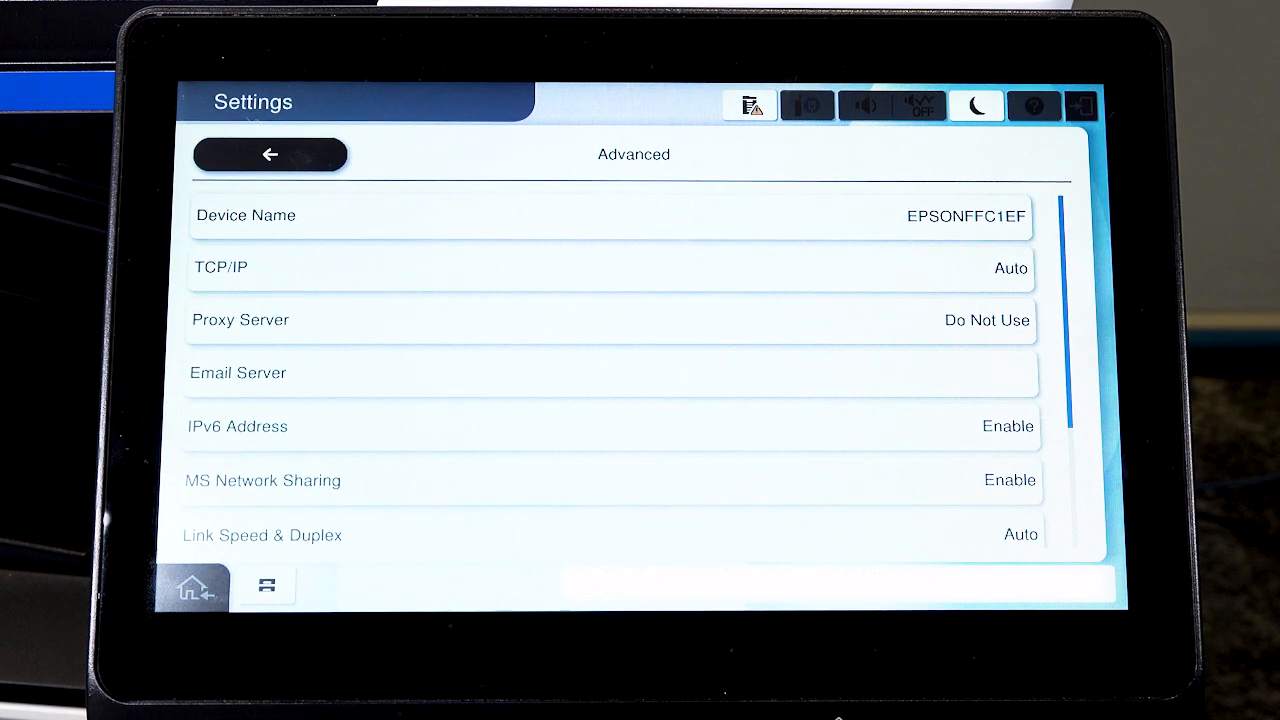
pyautogui.click(614, 266)
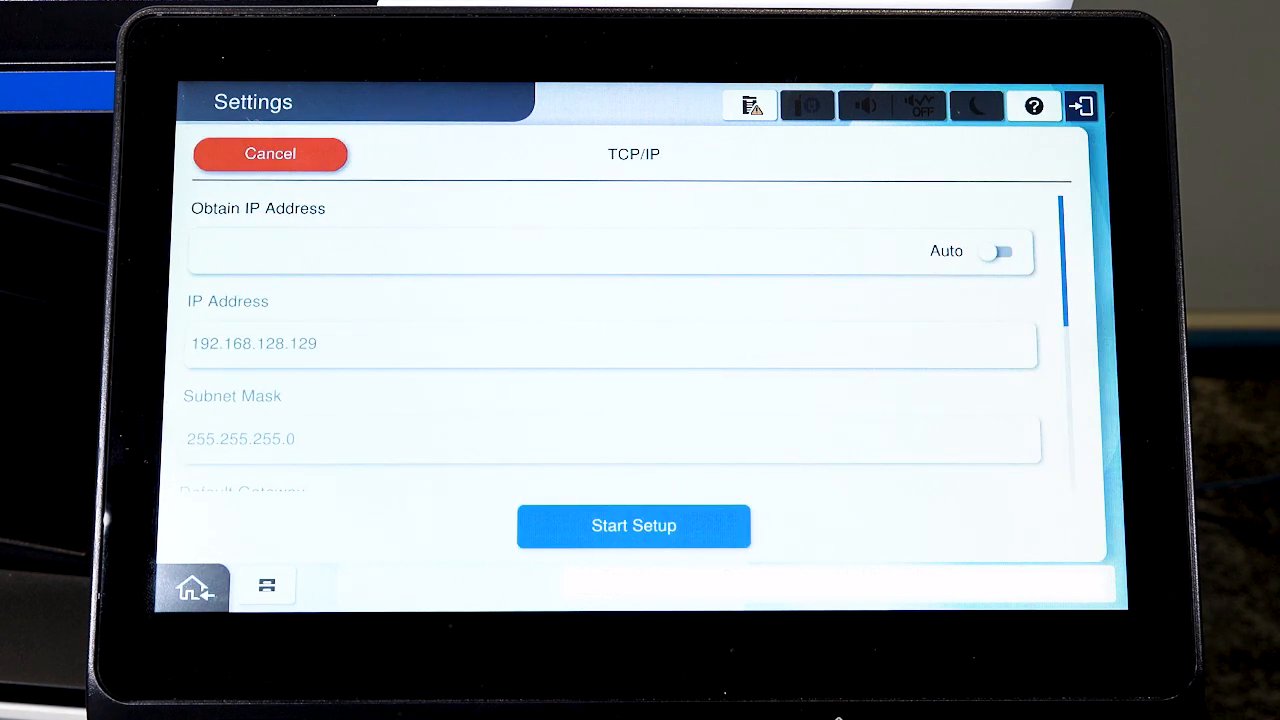
pyautogui.click(997, 251)
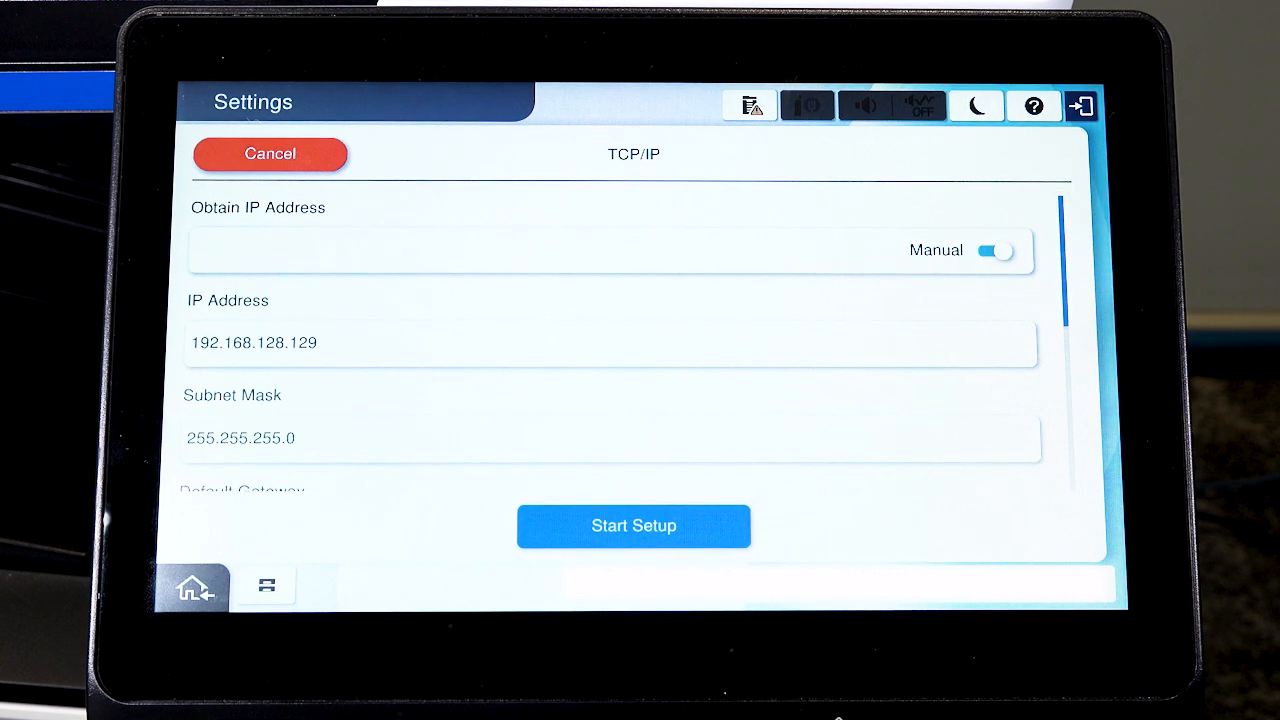
# Enter IP 192.168.128.129, check subnet, gateway and DNS, and start setup.
pyautogui.click(610, 342)
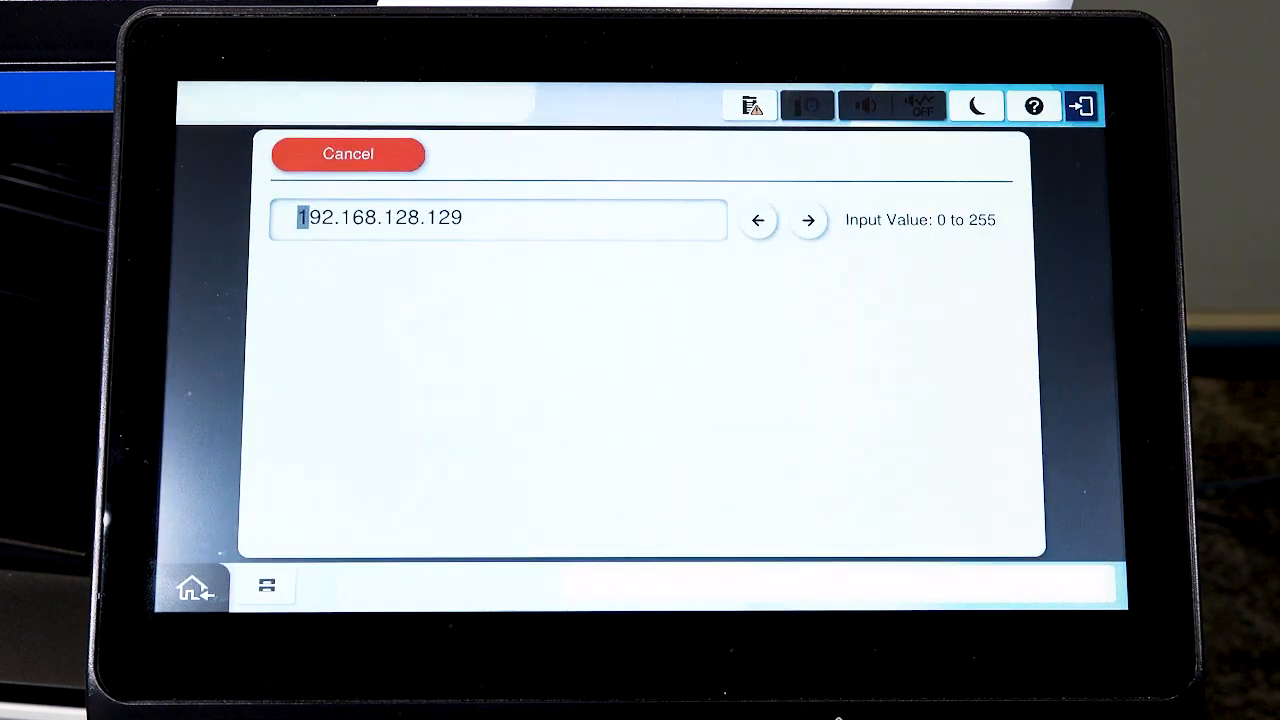
pyautogui.click(497, 219)
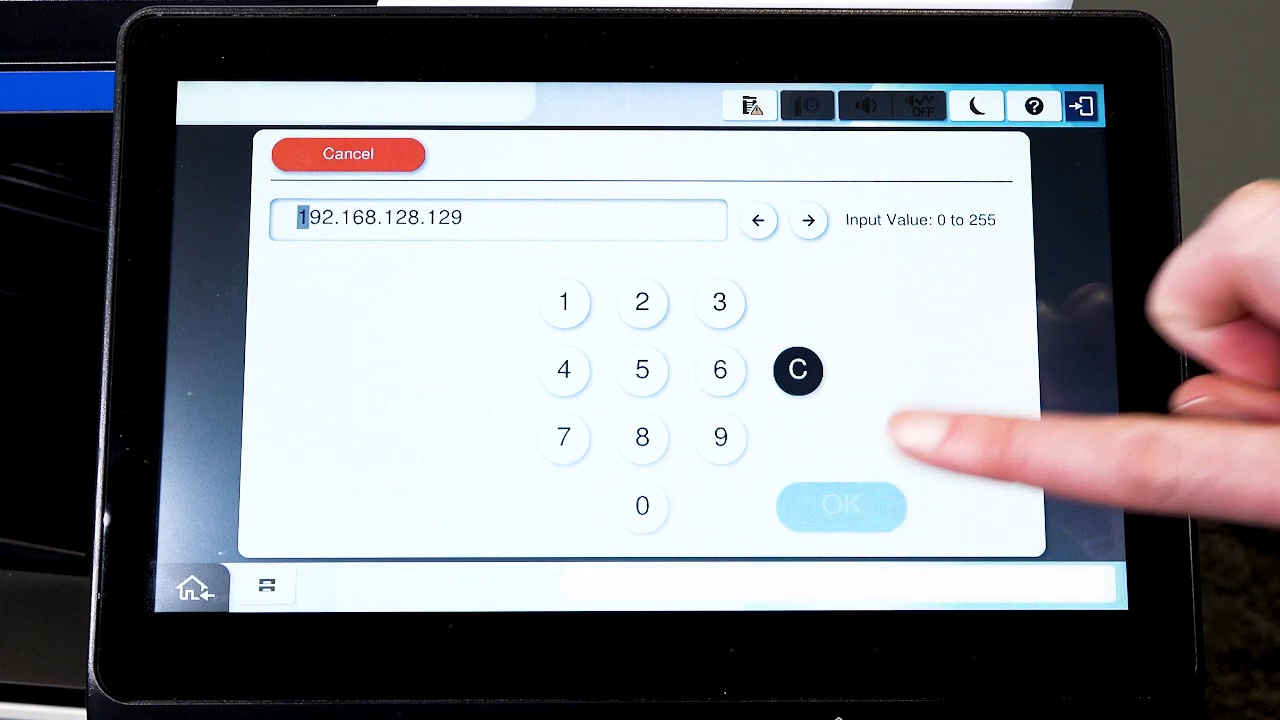
pyautogui.click(841, 506)
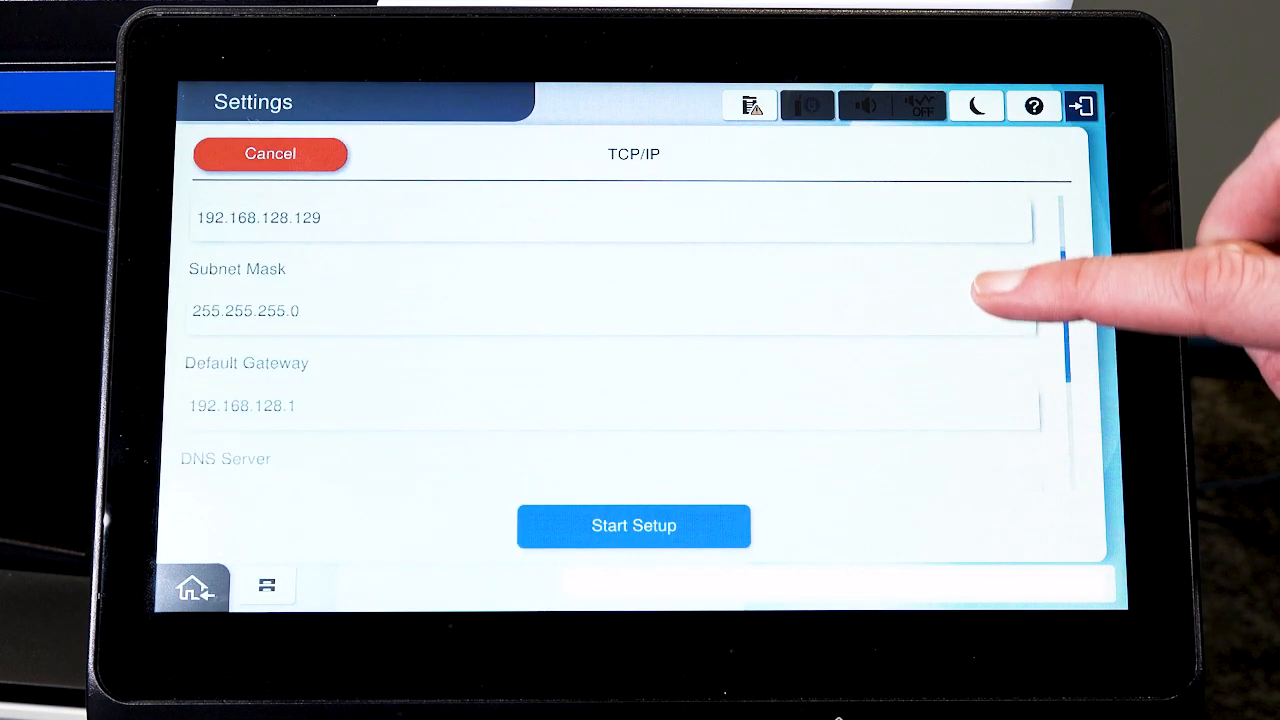
pyautogui.scroll(-3)
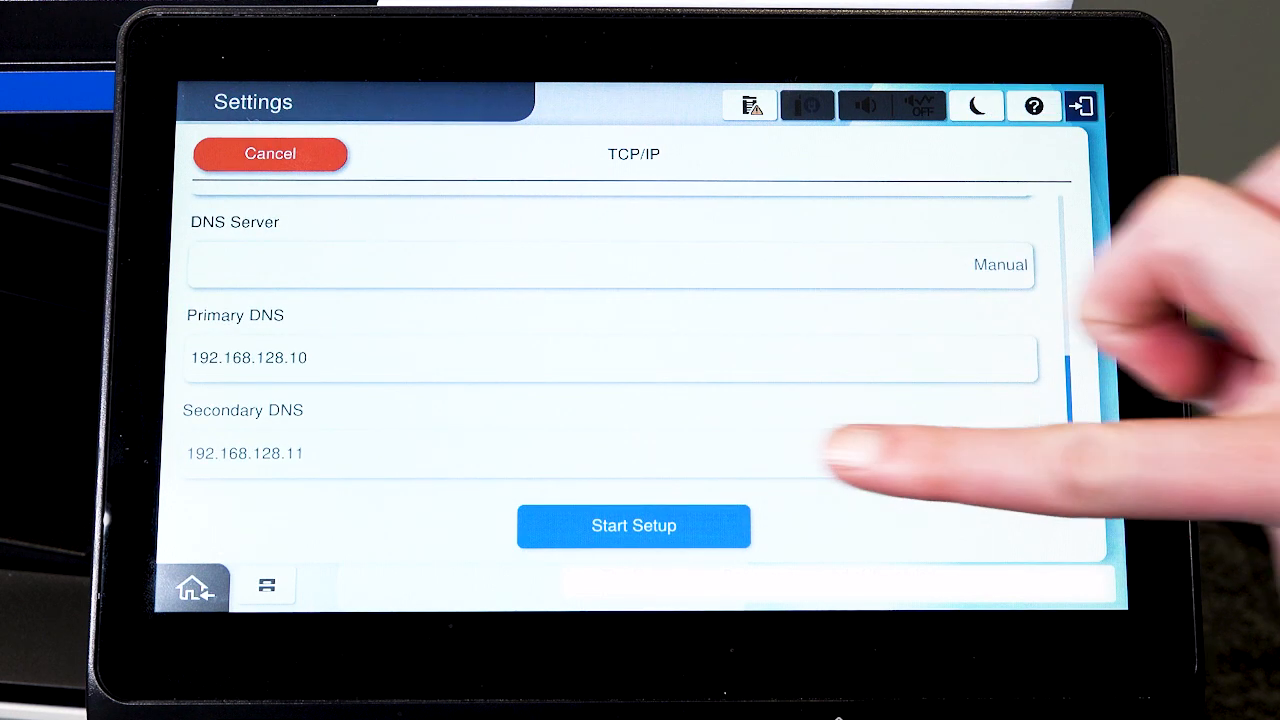
pyautogui.click(633, 526)
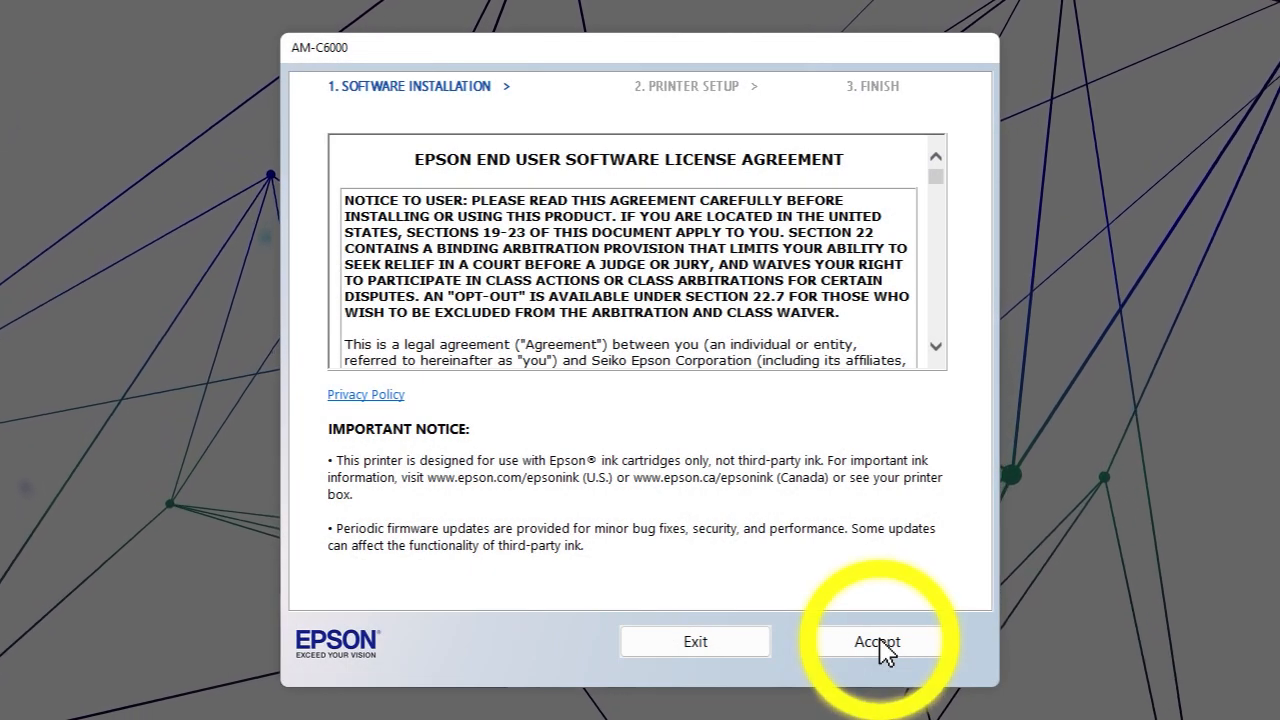
# Accept the license, install the software including Epson Scan 2, and continue to setup.
pyautogui.click(875, 641)
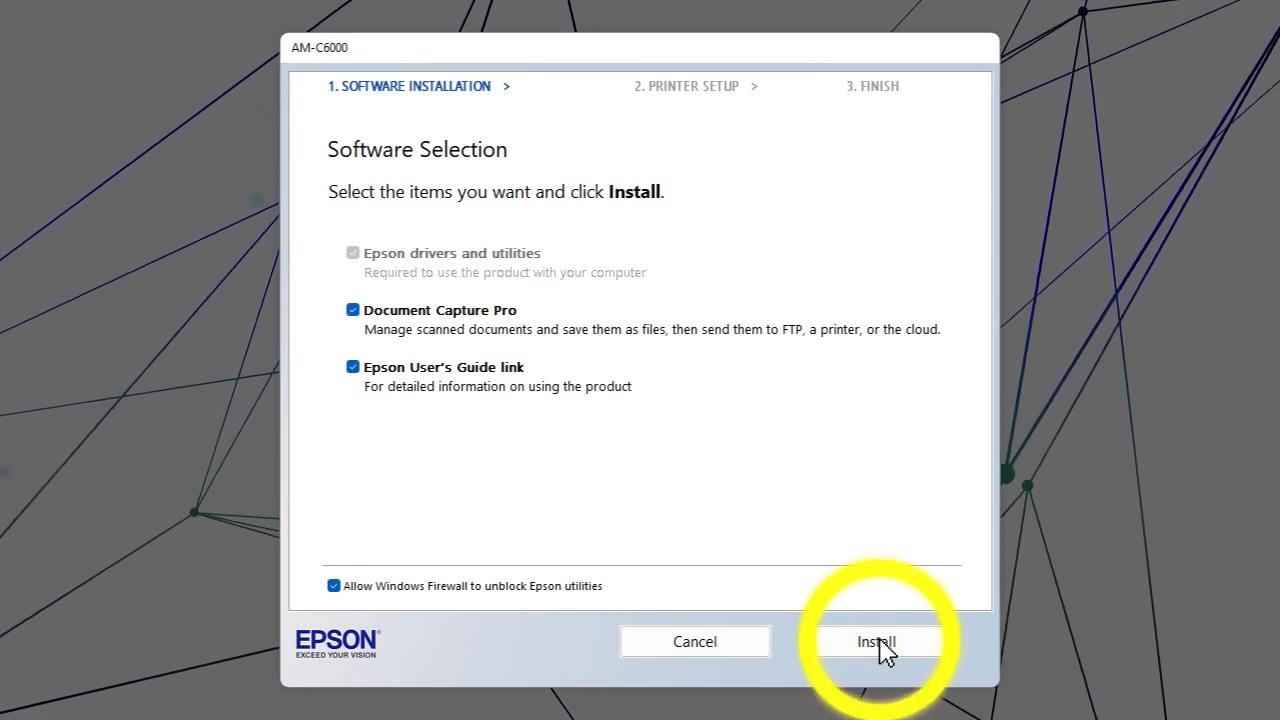
pyautogui.click(876, 641)
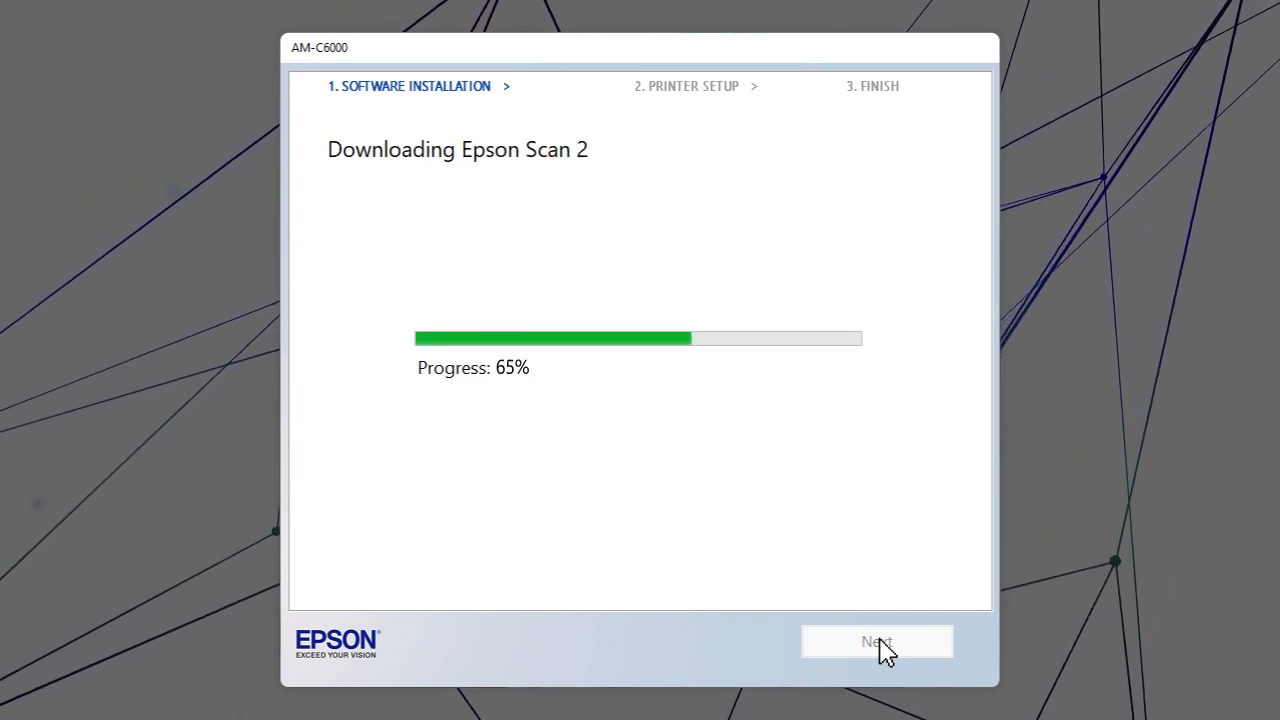
pyautogui.click(876, 641)
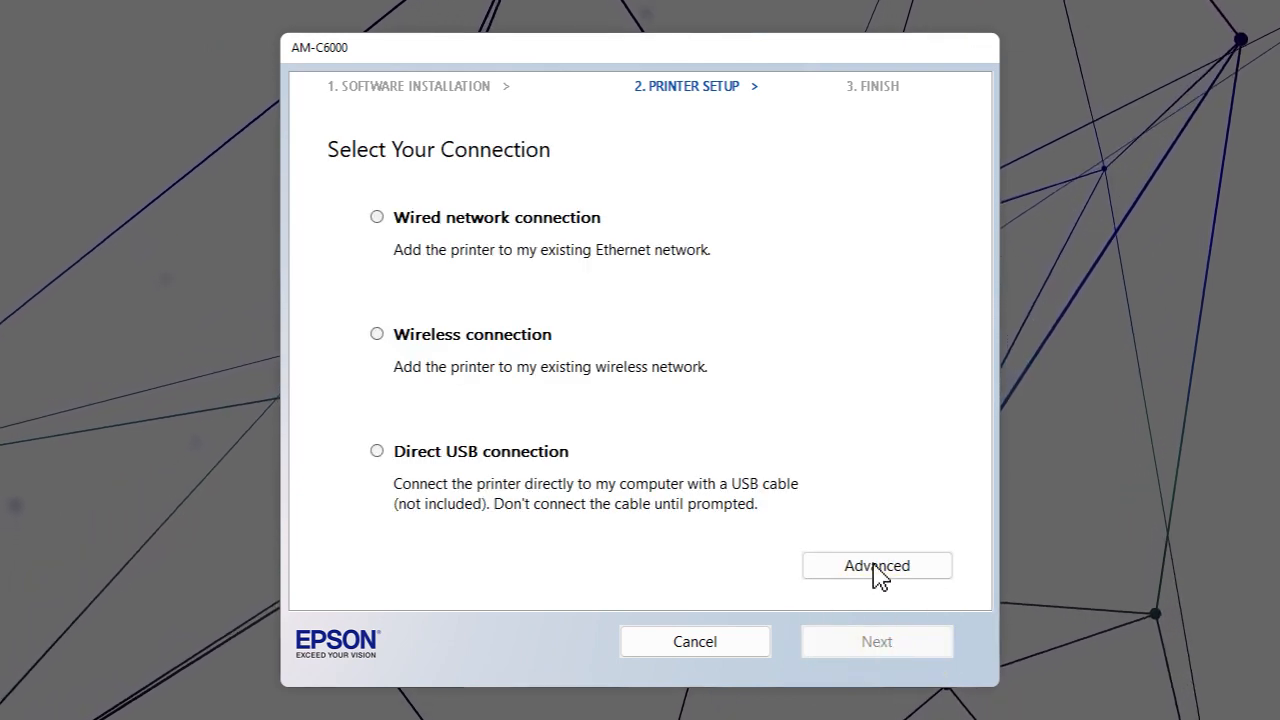
# Add the printer by static IP 192.168.128.129 via Advanced and submit.
pyautogui.click(876, 565)
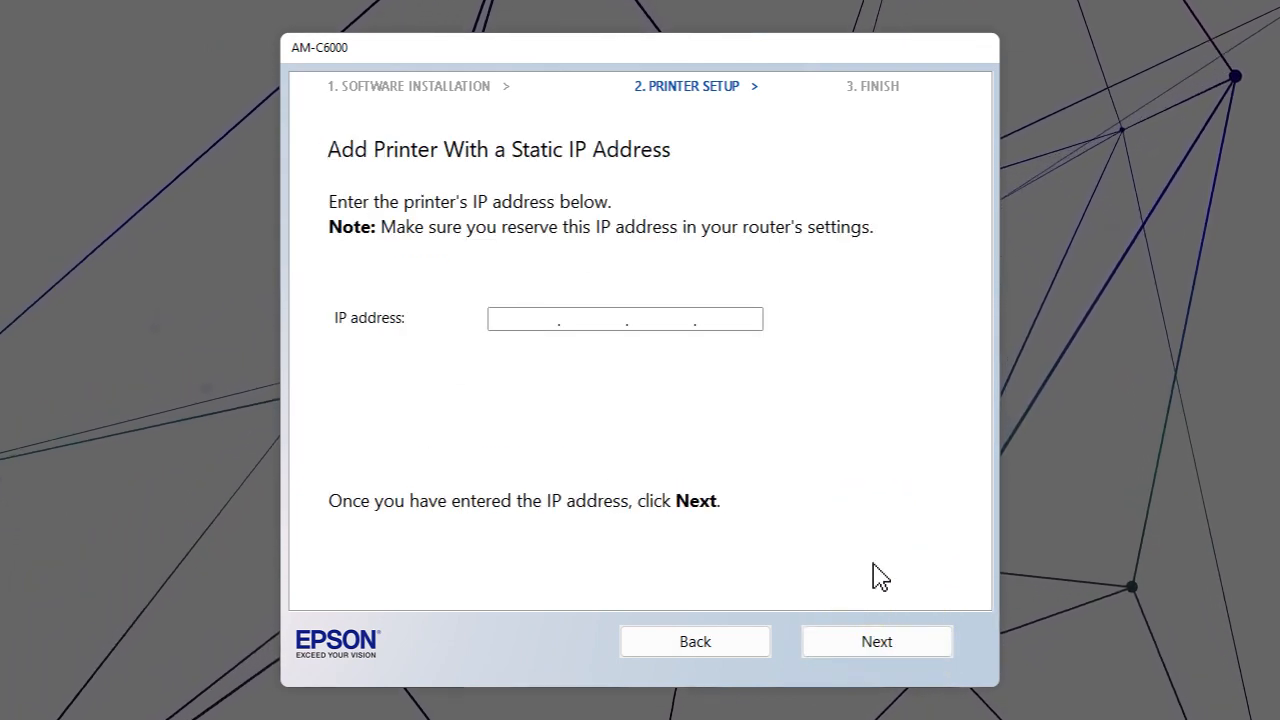
pyautogui.write('192.168.128.129')
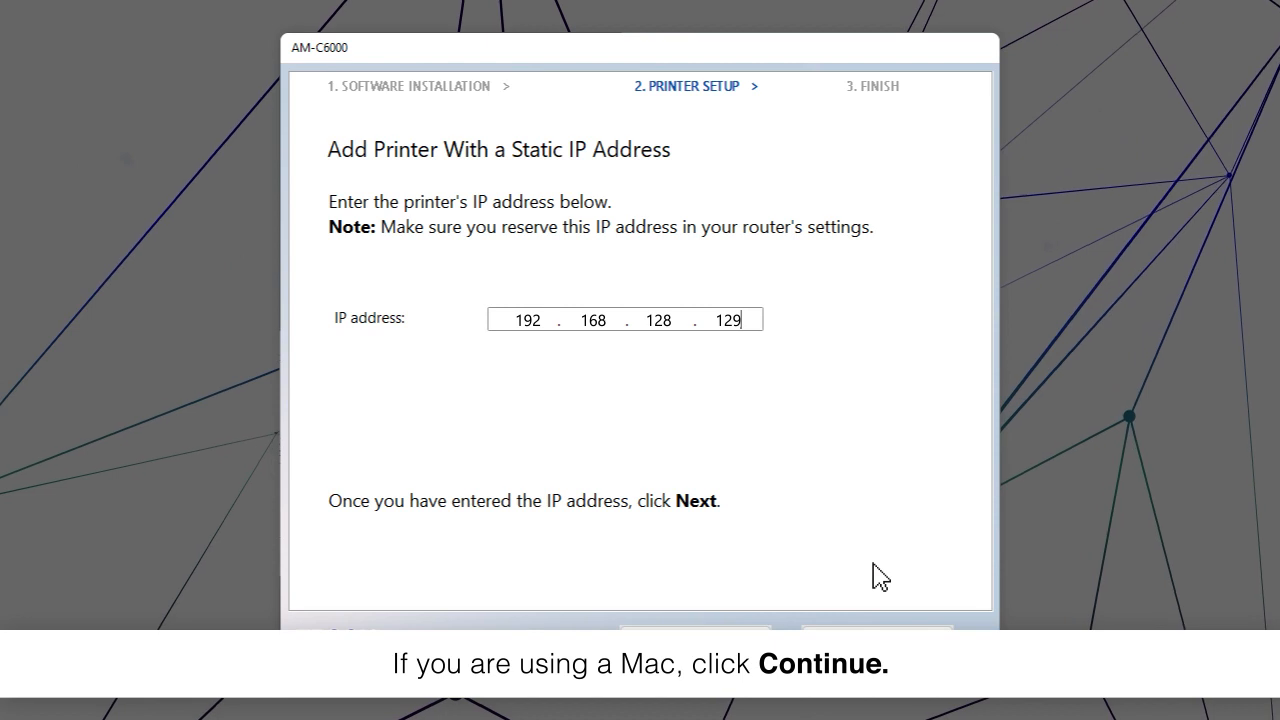
pyautogui.click(890, 662)
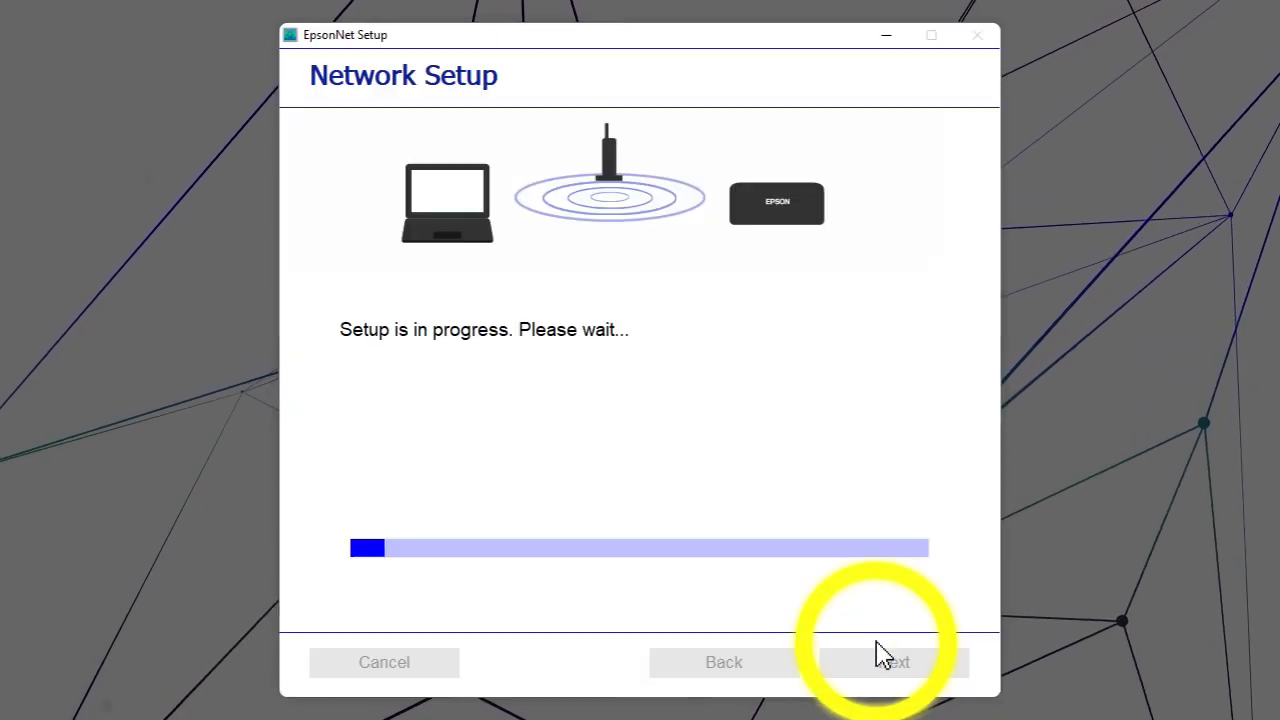